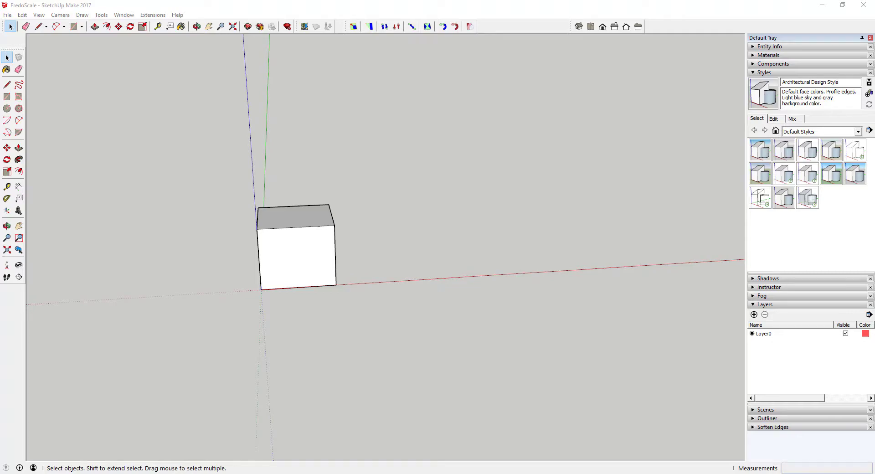
mouse_move(633, 197)
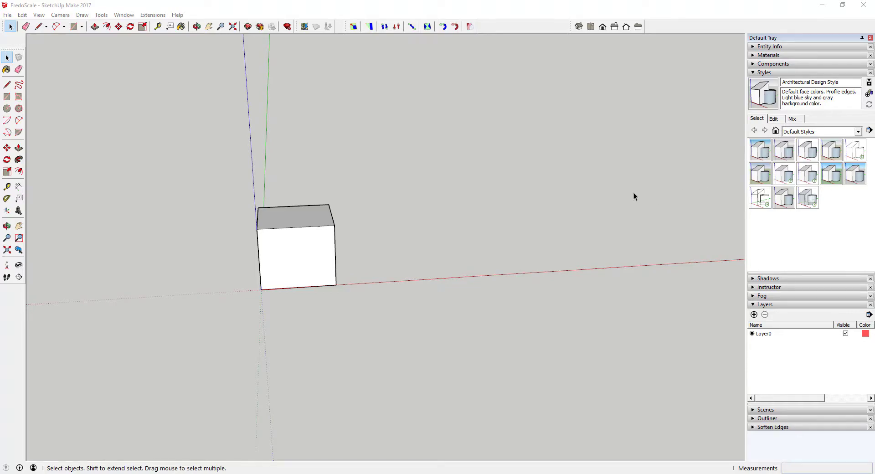
Select the box and surround it with a FredoScale Box Scaling frame
click(295, 245)
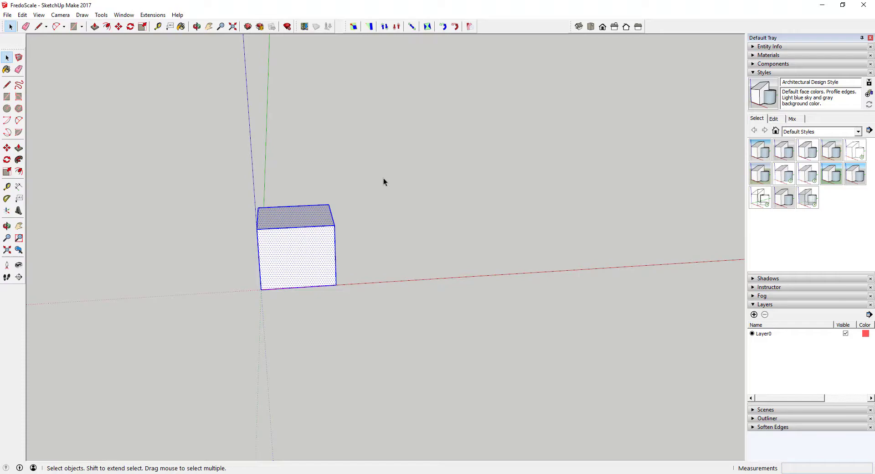
click(354, 27)
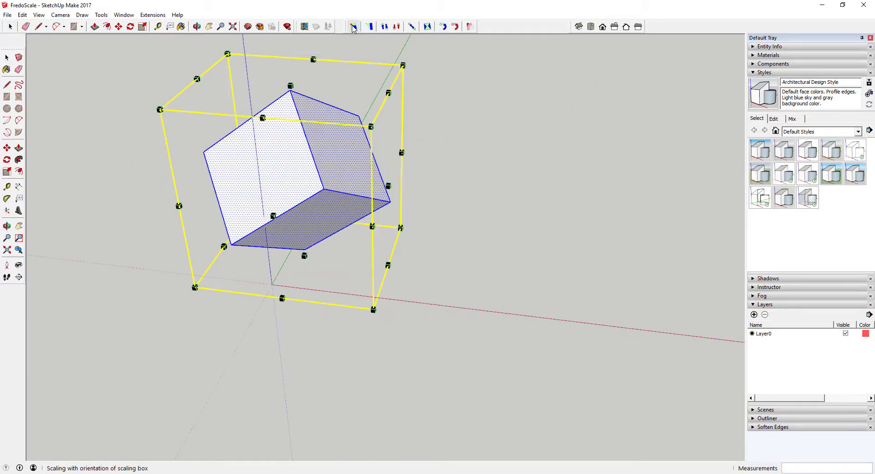
Shrink the box uniformly to about 0.89 from a corner grip
click(353, 27)
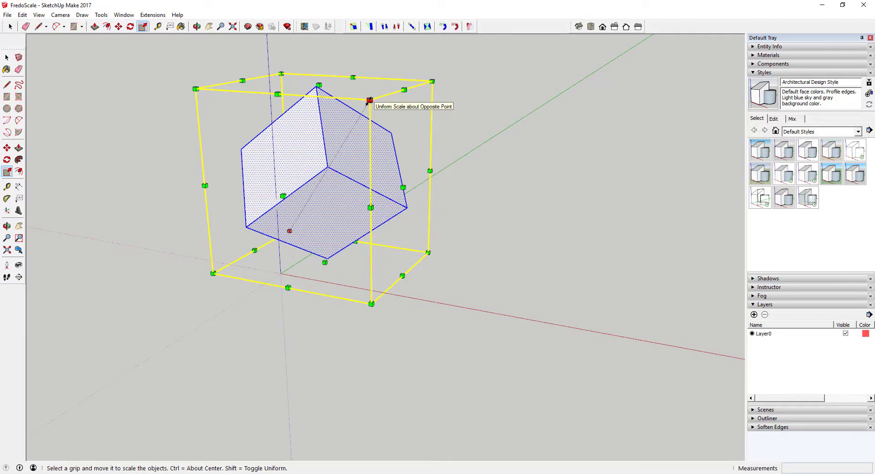
mouse_move(307, 144)
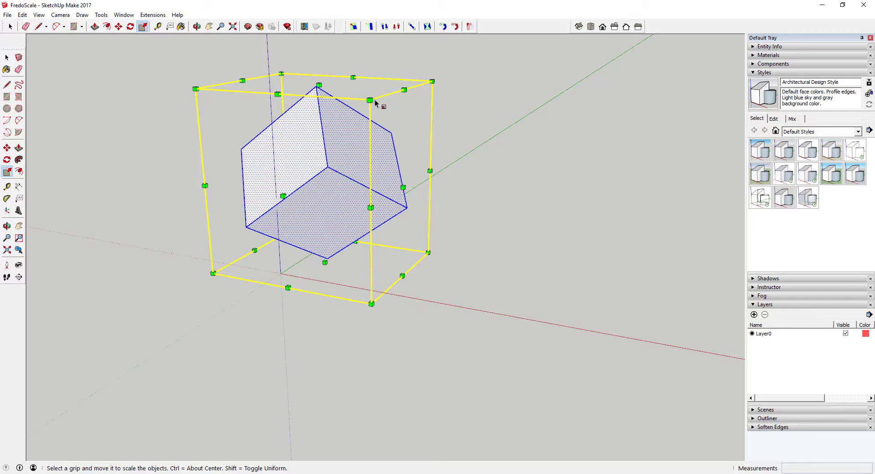
drag(369, 100, 357, 120)
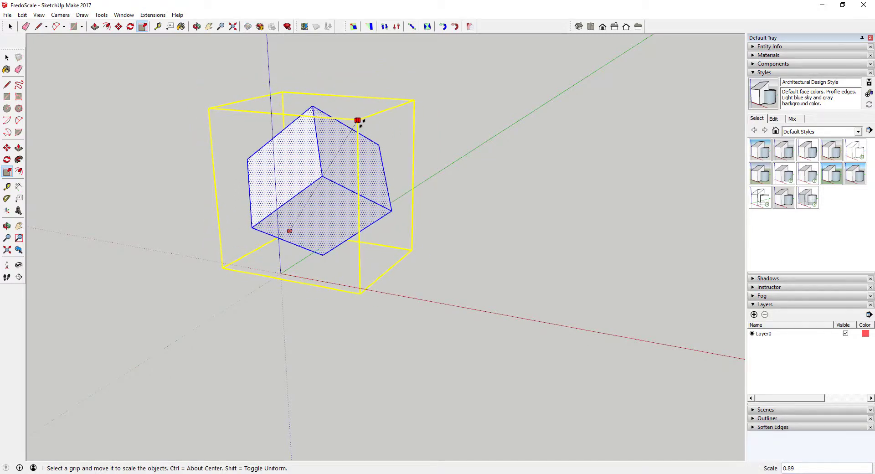
mouse_move(353, 26)
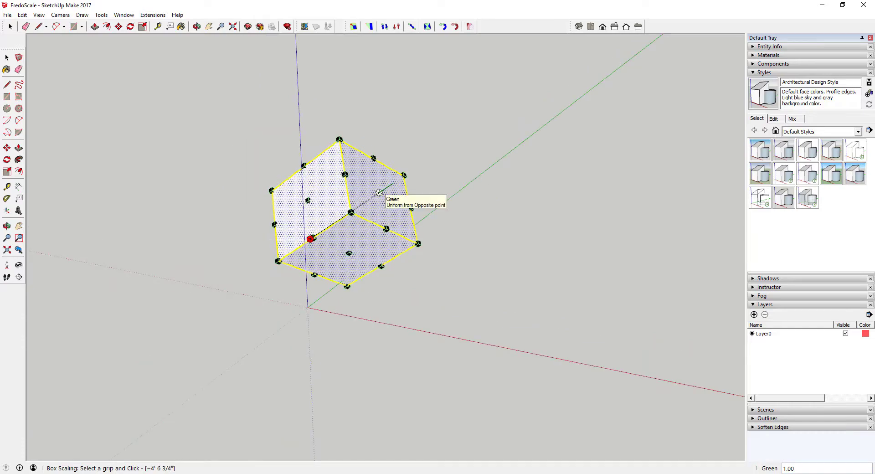
Stretch the box to 12' along the green axis and widen it along the red axis
click(378, 193)
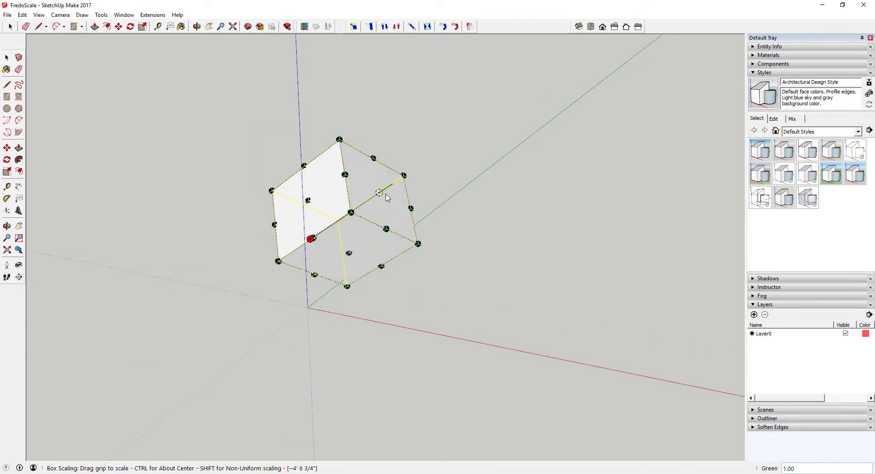
drag(380, 192, 508, 103)
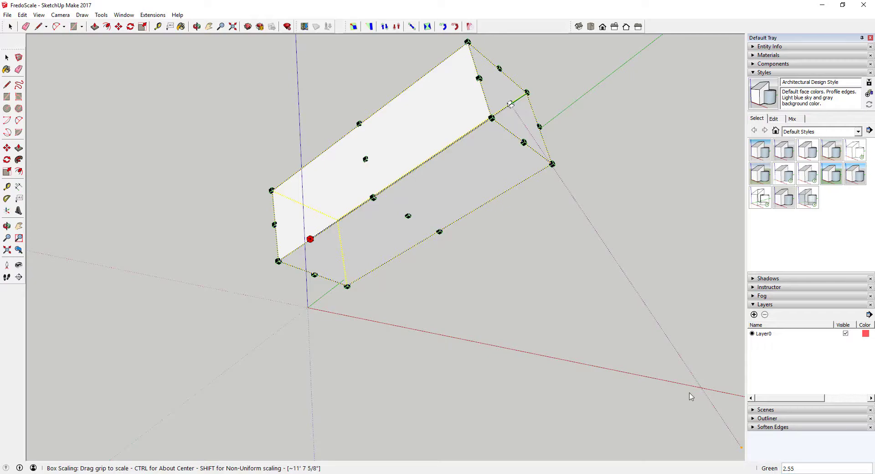
drag(508, 104, 413, 170)
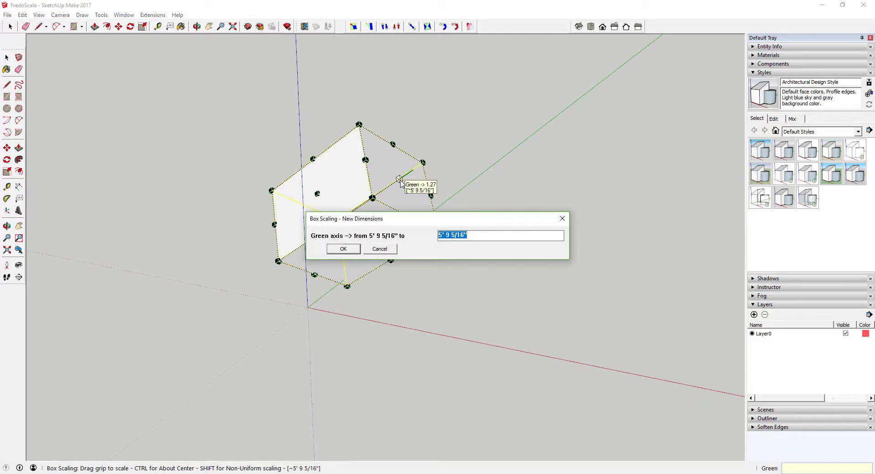
mouse_move(306, 233)
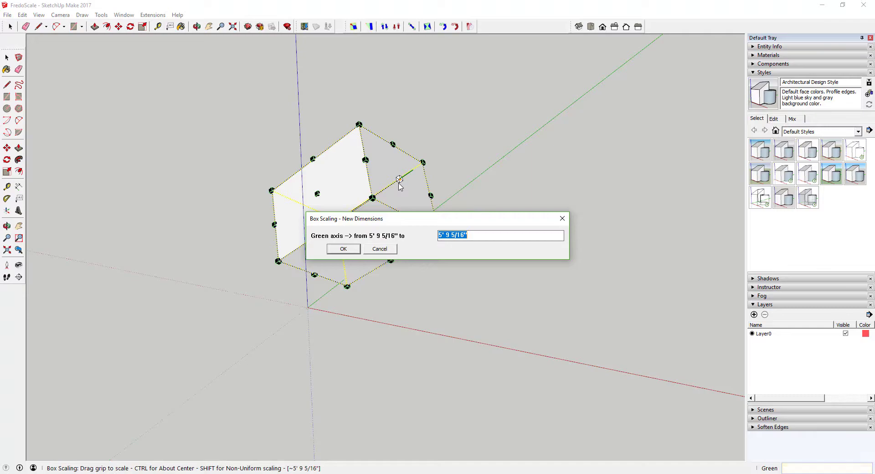
text(12')
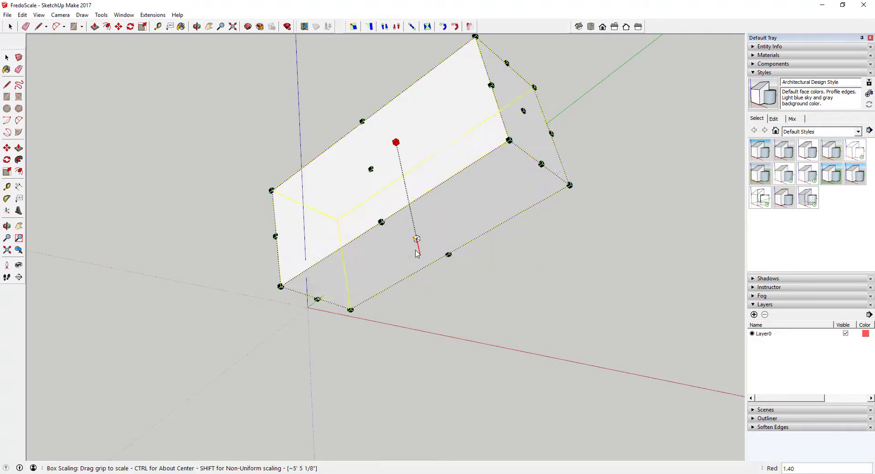
click(415, 239)
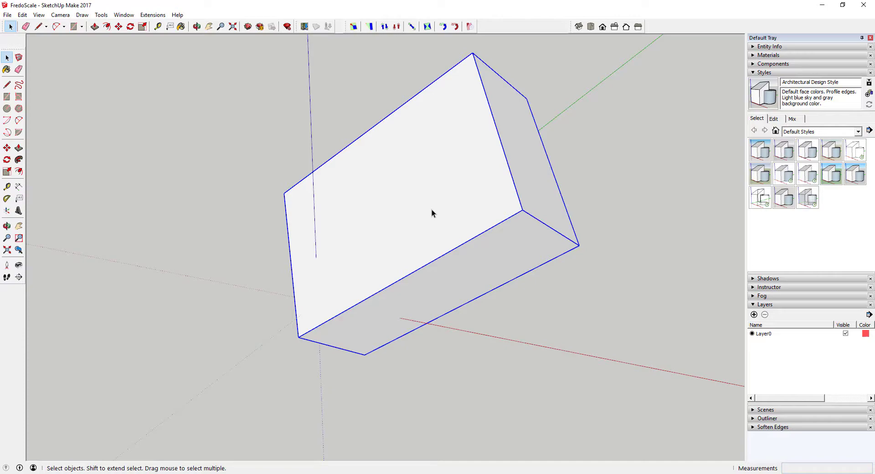
mouse_move(484, 204)
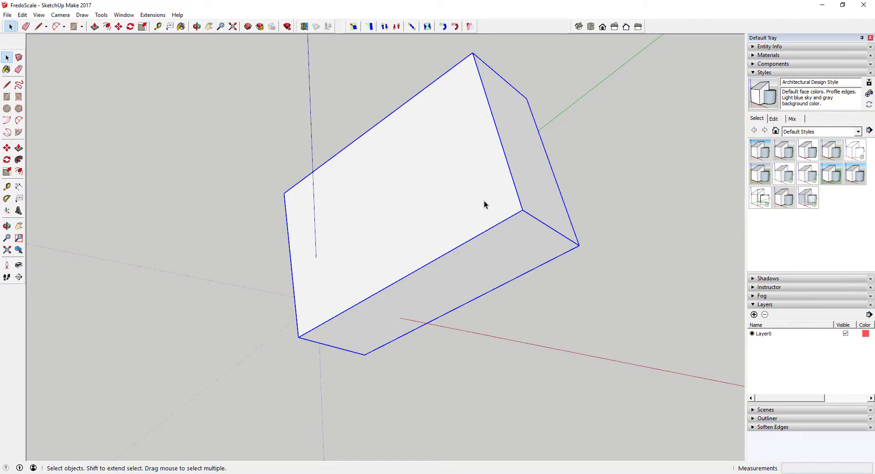
mouse_move(488, 207)
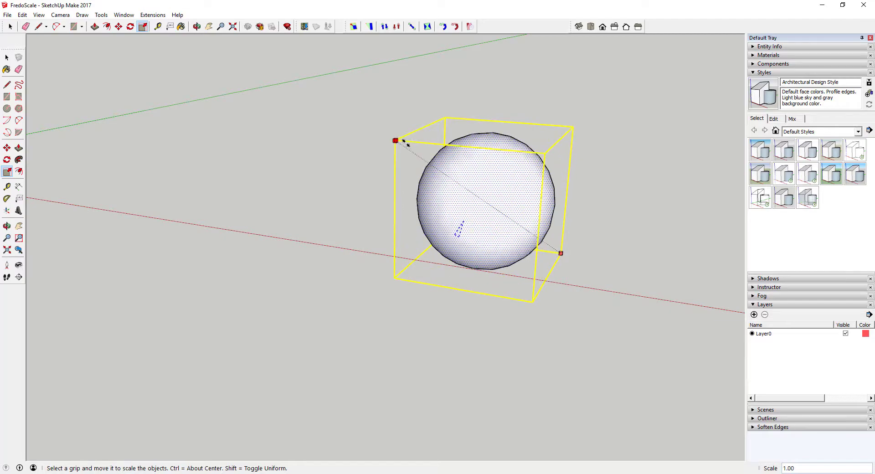
Shrink the sphere uniformly from a corner grip
drag(395, 141, 429, 163)
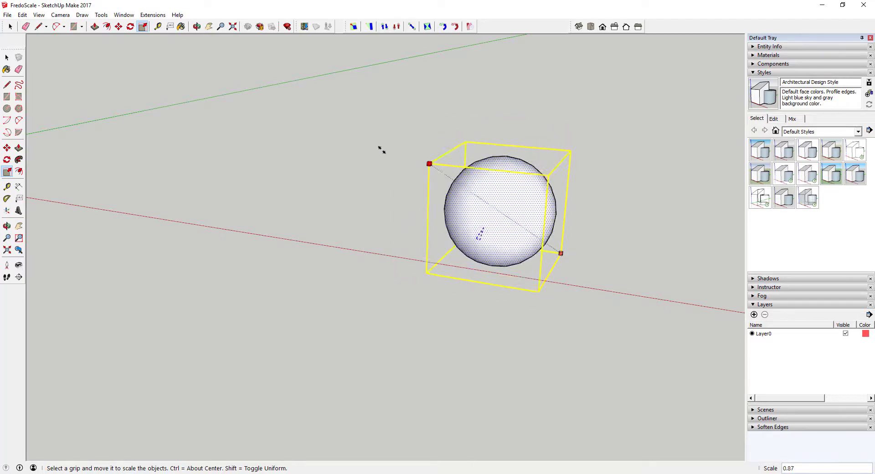
drag(428, 163, 464, 132)
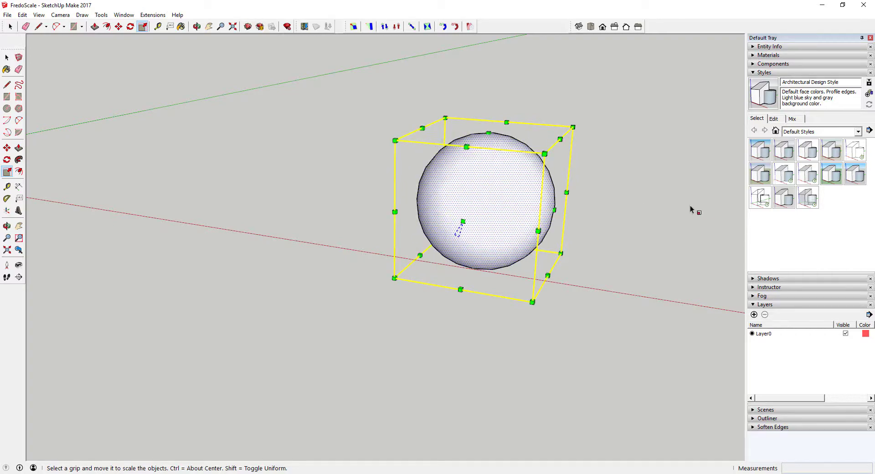
Taper the sphere with Box Tapering so its top narrows inward
click(369, 27)
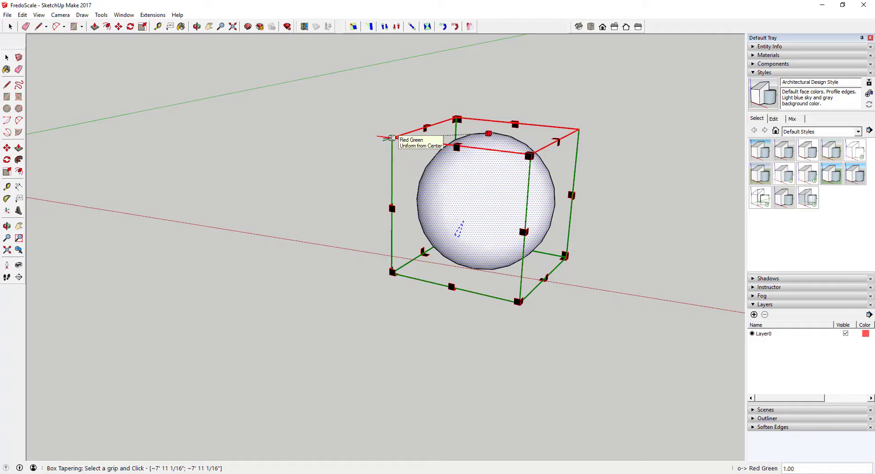
drag(391, 138, 438, 137)
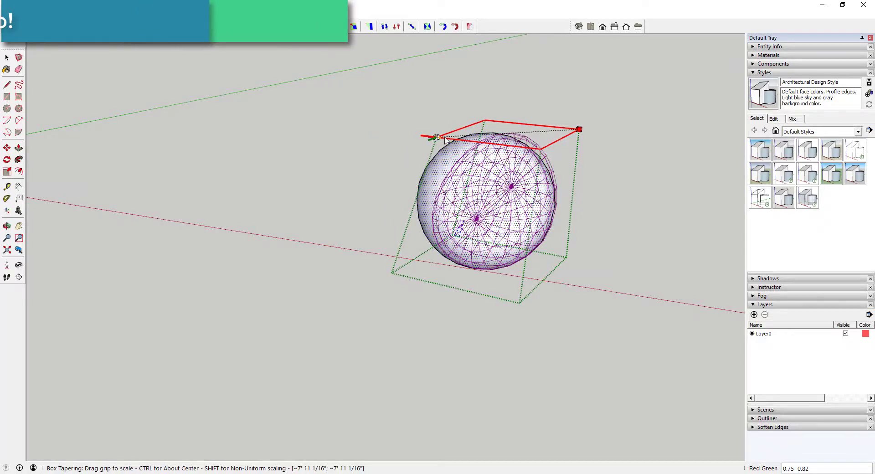
drag(579, 129, 488, 134)
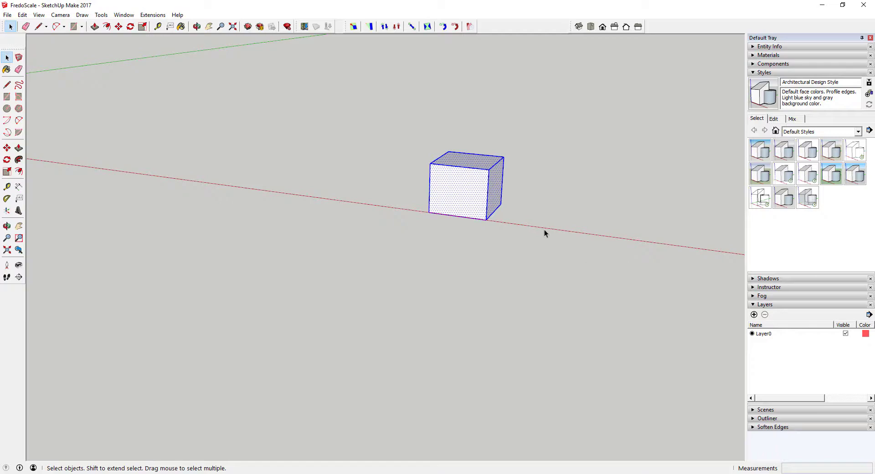
Bring up the four-legged table model in place of the small box
click(197, 26)
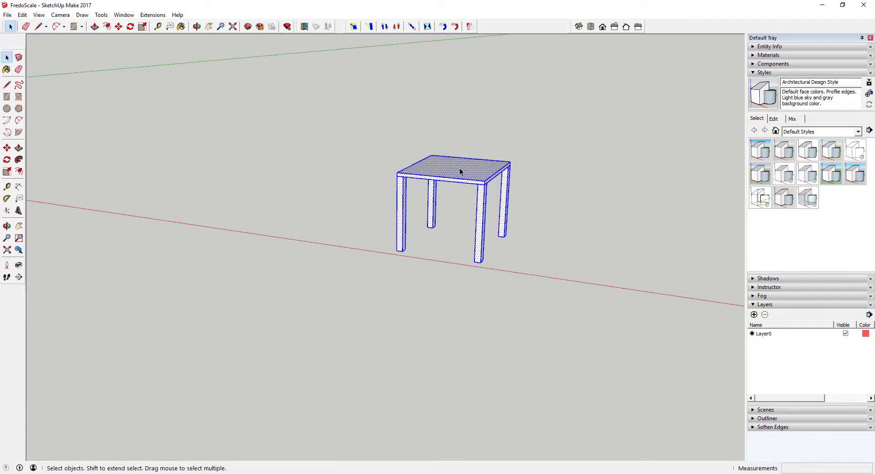
mouse_move(481, 202)
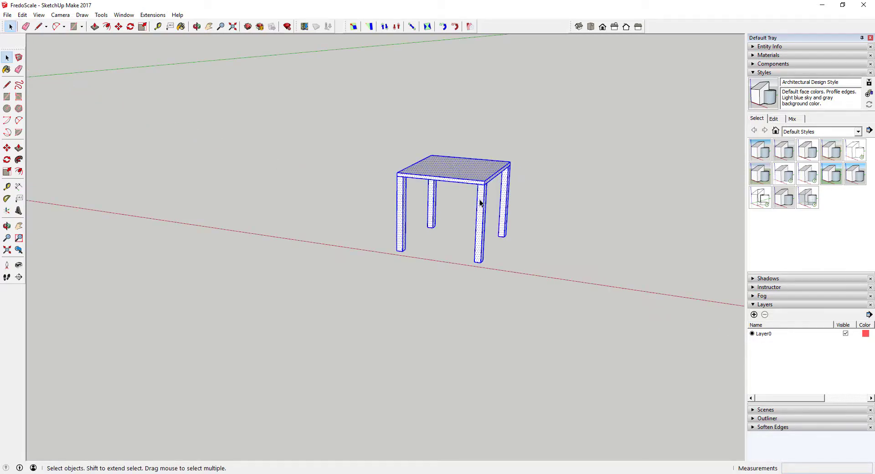
Stretch the table along the red axis with the Scale tool
click(142, 26)
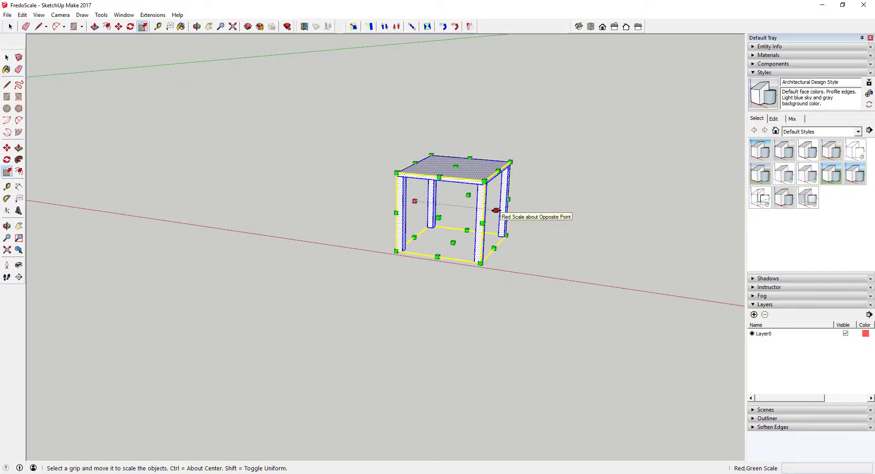
drag(495, 210, 675, 229)
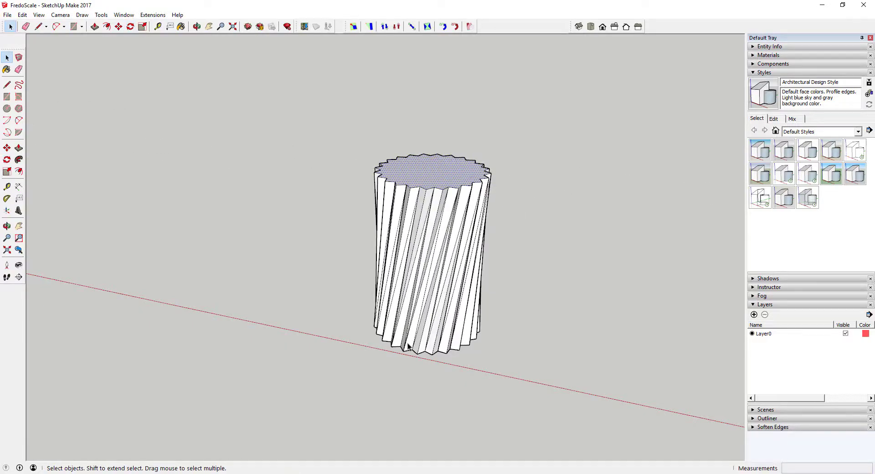
mouse_move(438, 213)
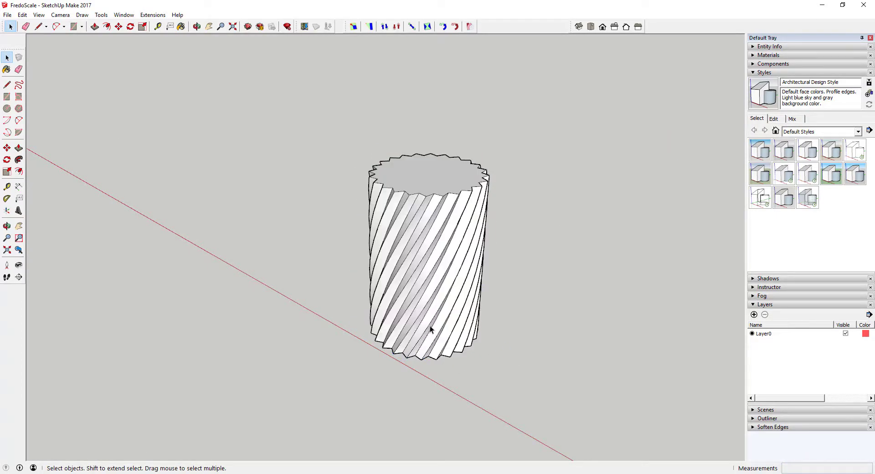
mouse_move(473, 247)
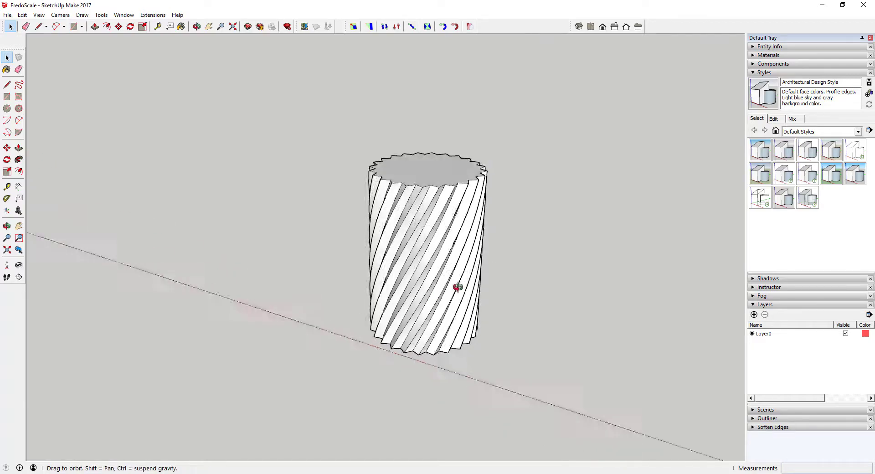
Orbit around the twisted column to inspect its spiralling flutes
drag(458, 287, 382, 239)
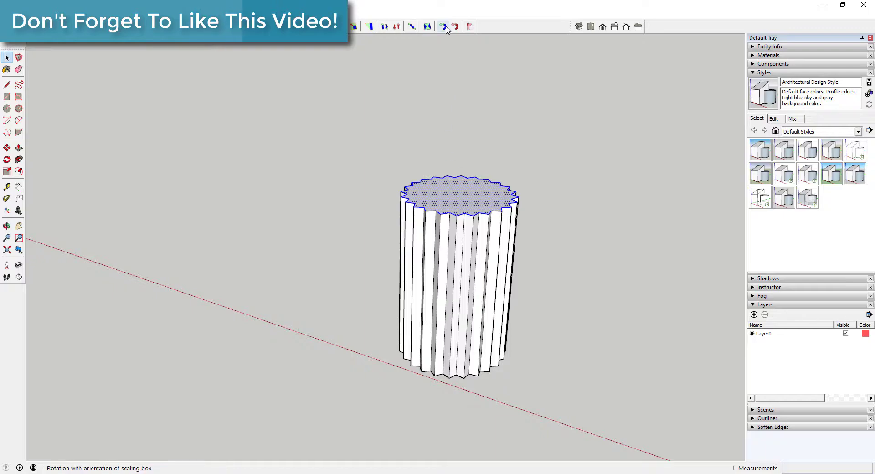
Start Box Rotation on the column's top and set its reference direction
click(444, 27)
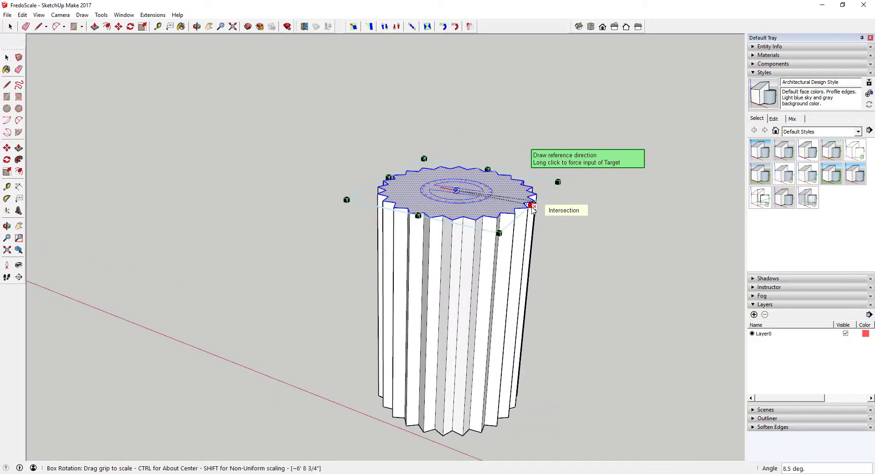
click(531, 205)
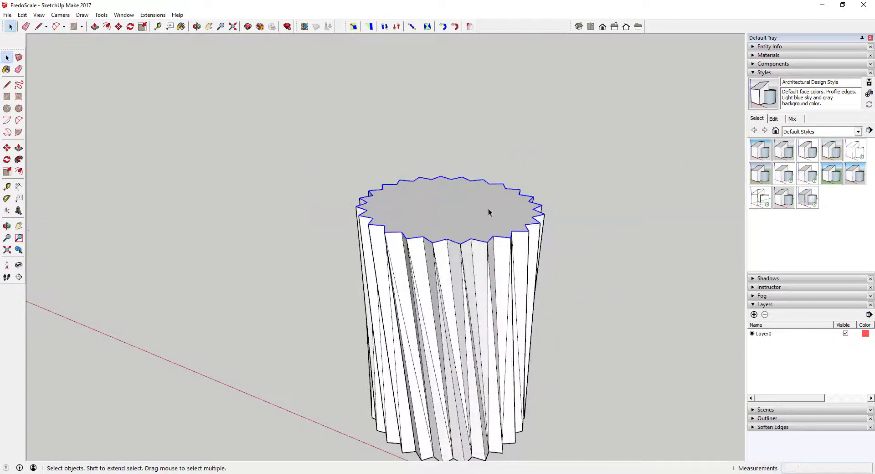
right_click(488, 212)
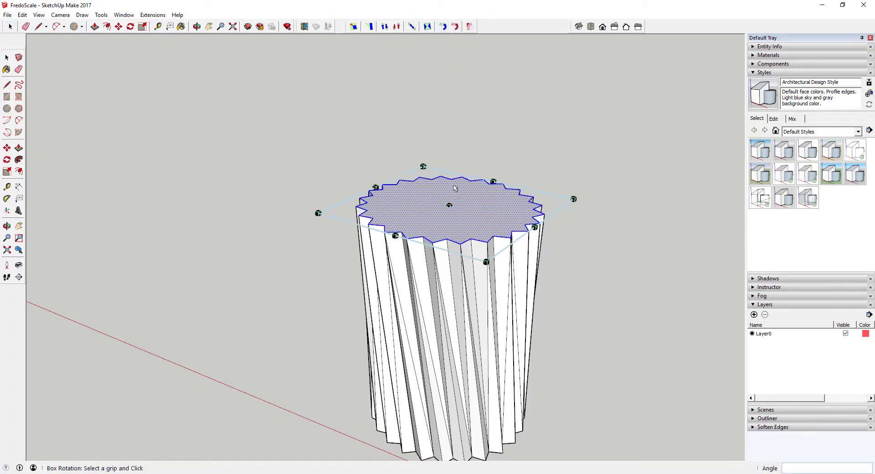
Rotate the top face grip so the flutes spiral around the column
click(491, 182)
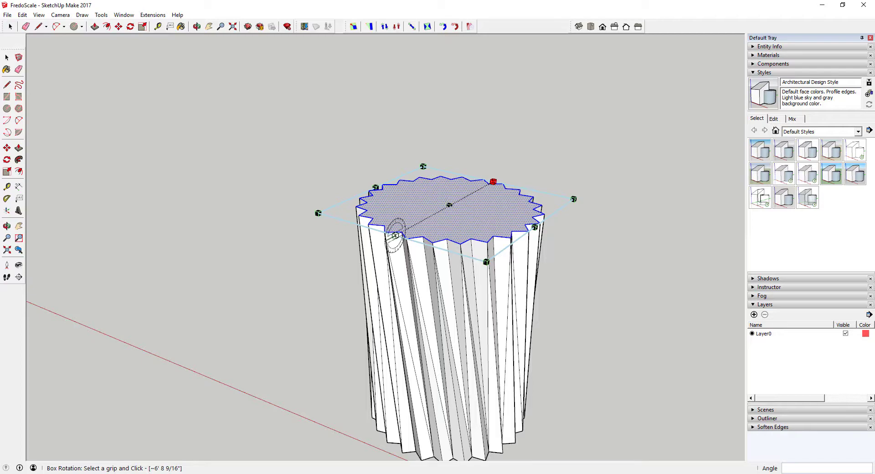
click(493, 183)
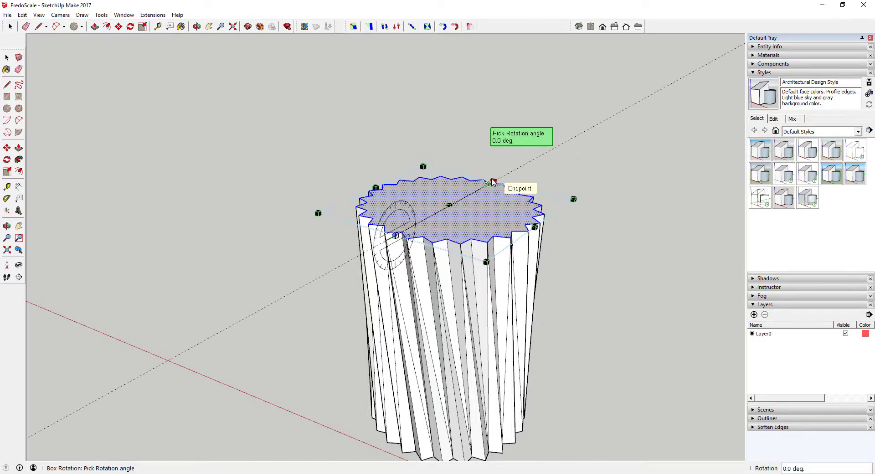
drag(489, 182, 525, 132)
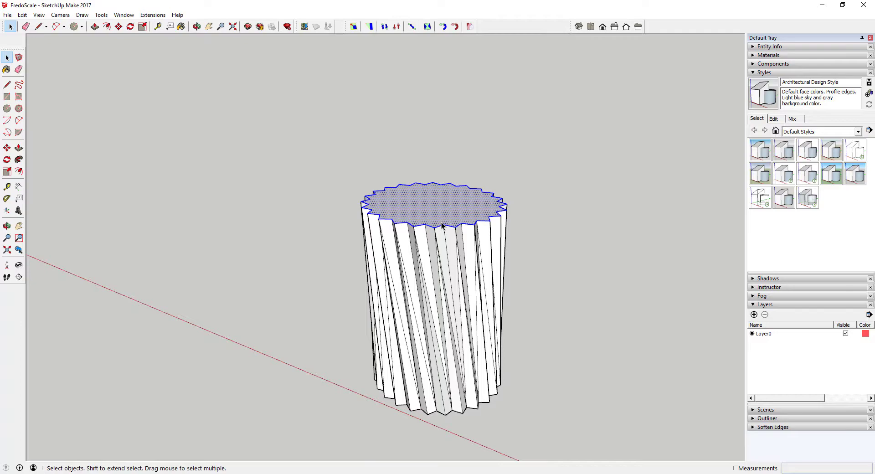
mouse_move(450, 209)
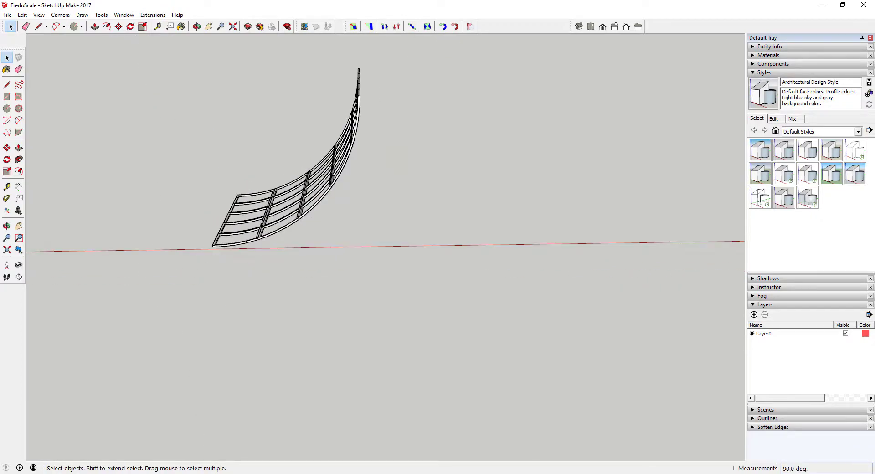
Select the bent railing and start Box Rotation on it
click(426, 27)
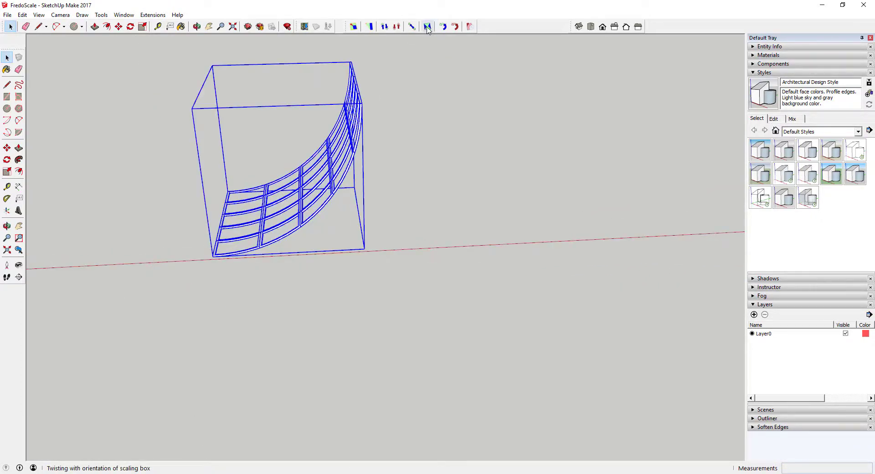
click(427, 26)
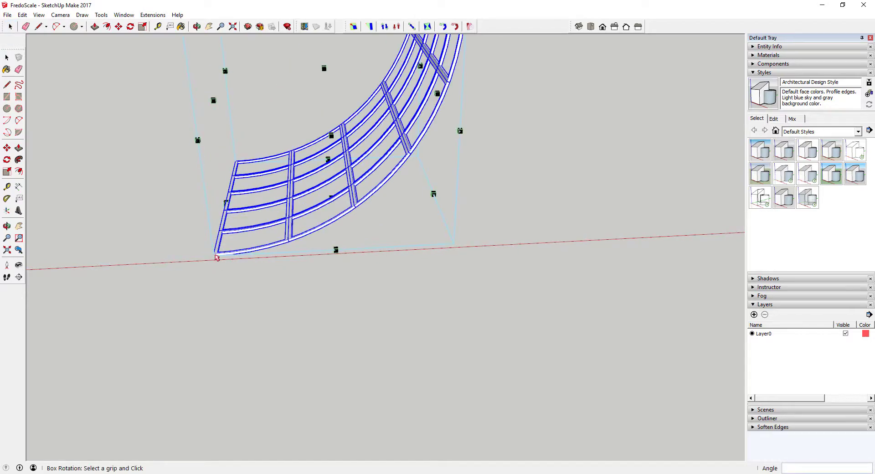